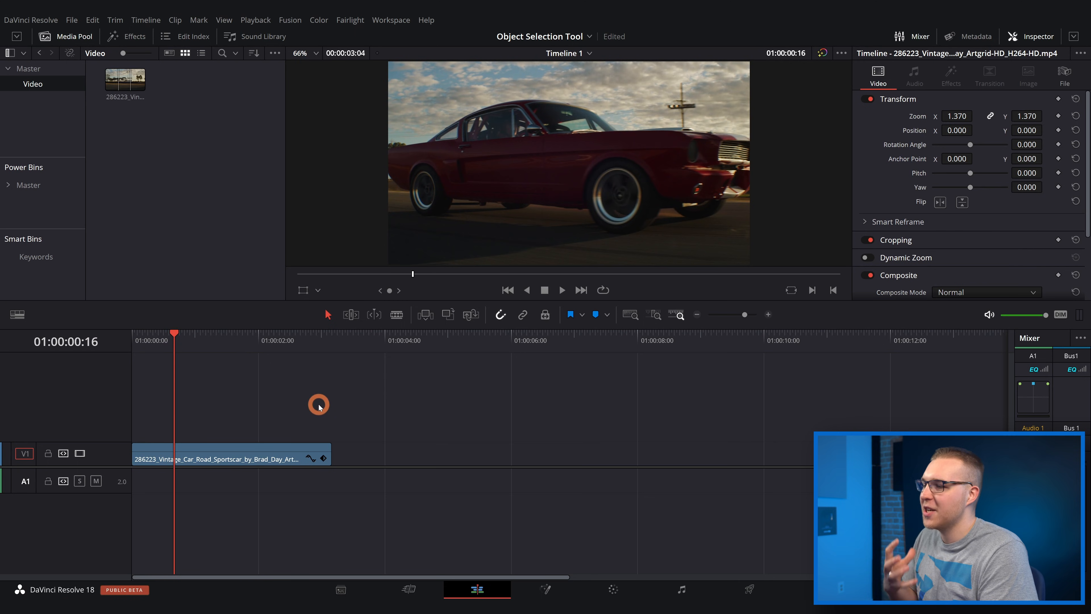
mouse_move(524, 536)
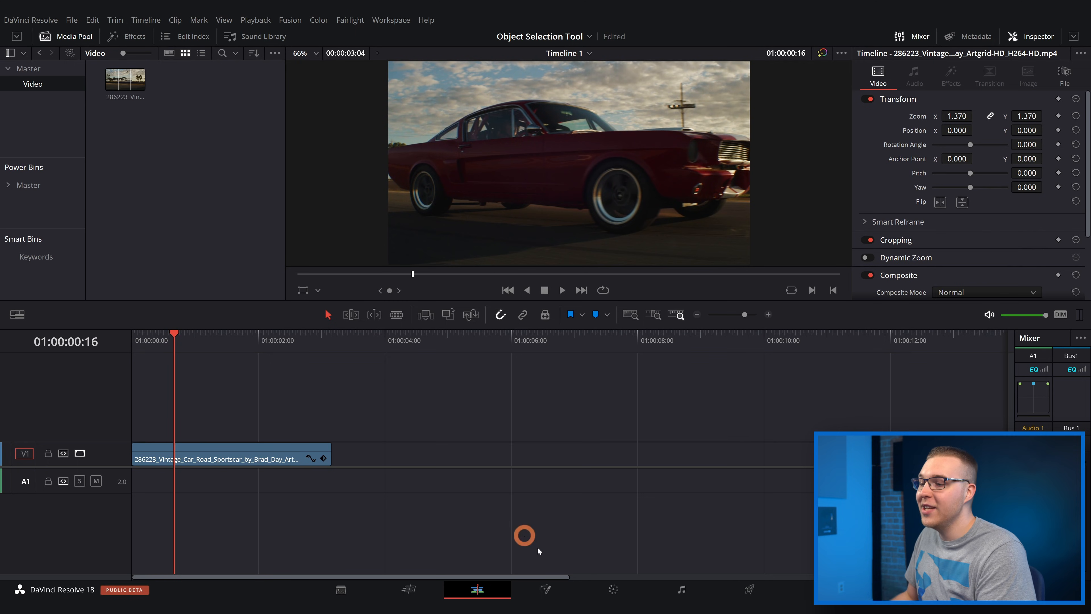
Switch to the Color page with the red car clip loaded for grading.
click(612, 589)
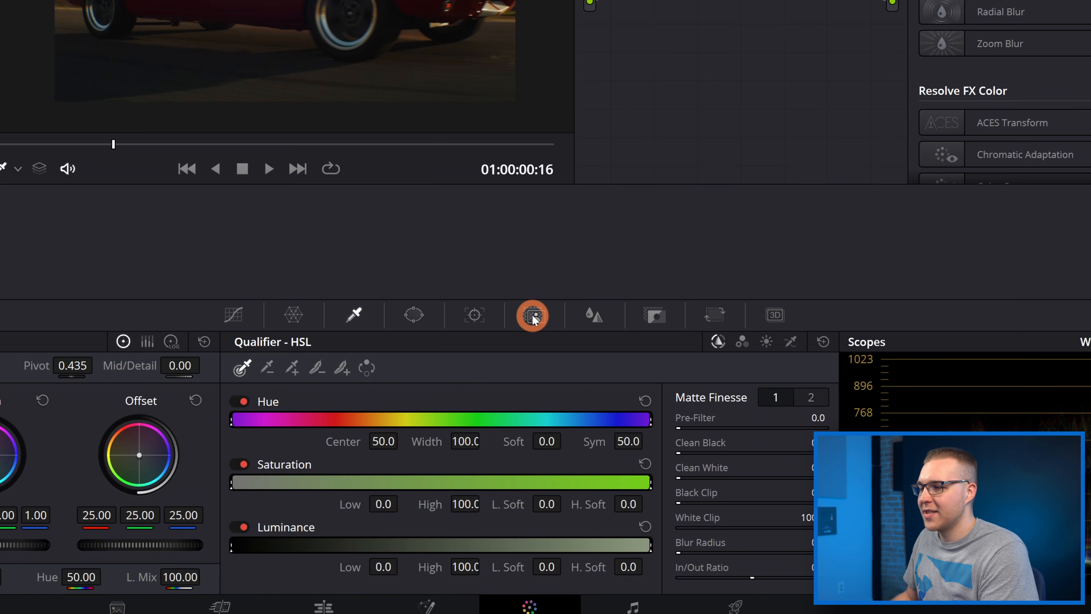
Bring up Magic Mask and leave it in Object mode rather than Person mode.
click(535, 314)
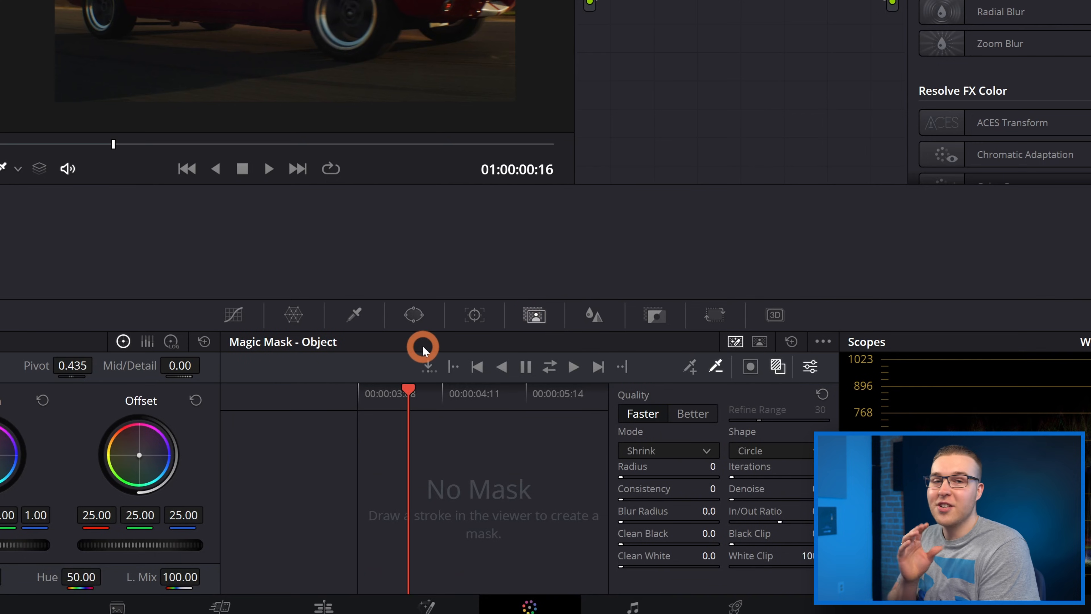
mouse_move(253, 353)
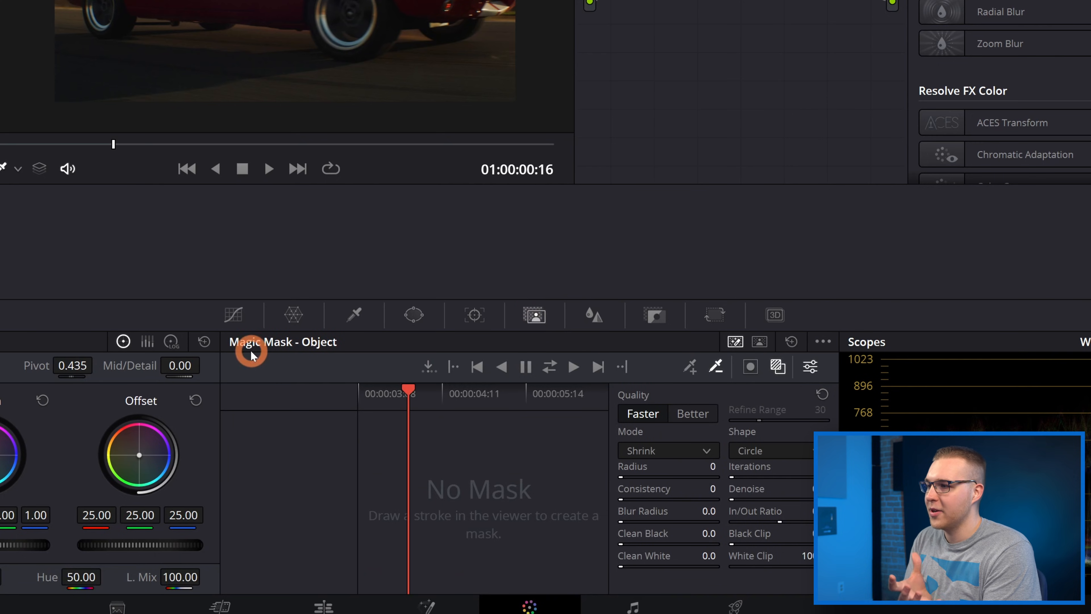
mouse_move(772, 347)
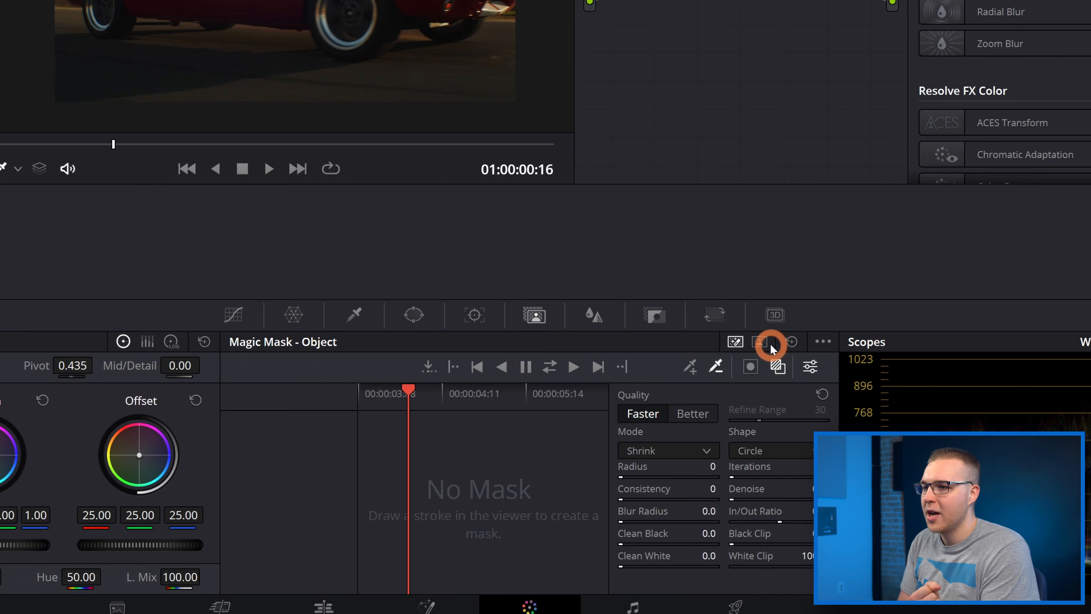
click(760, 341)
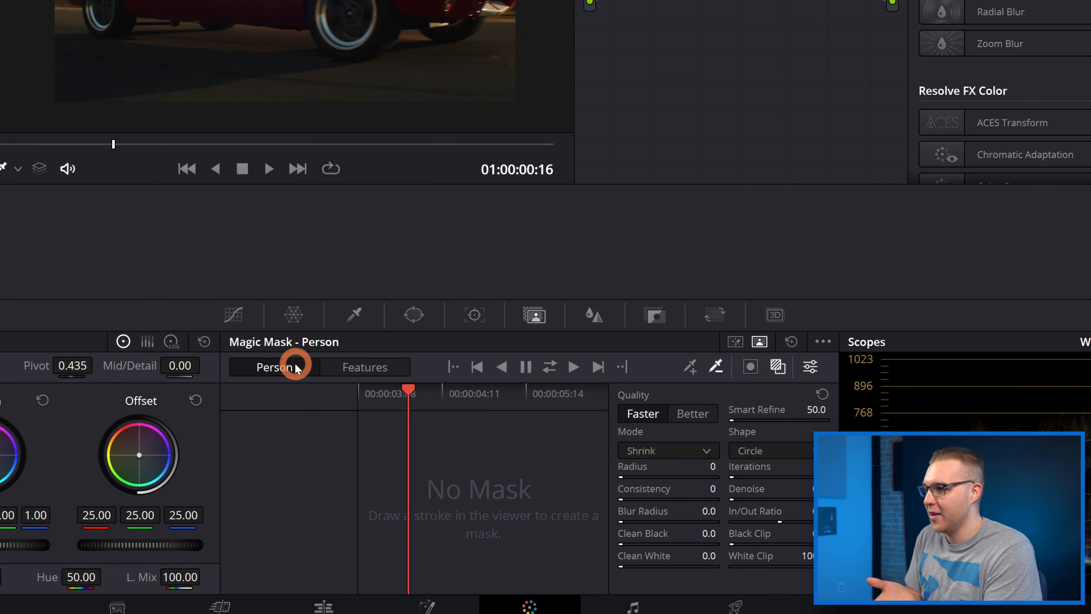
click(364, 367)
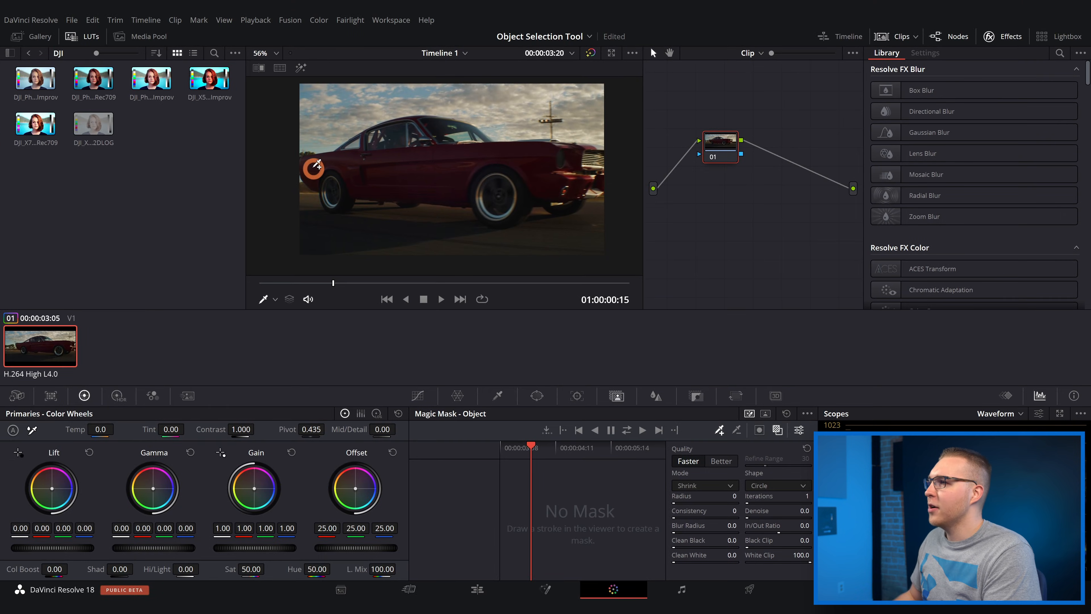
Paint a Magic Mask stroke across the red car's body in the viewer.
drag(317, 167, 444, 145)
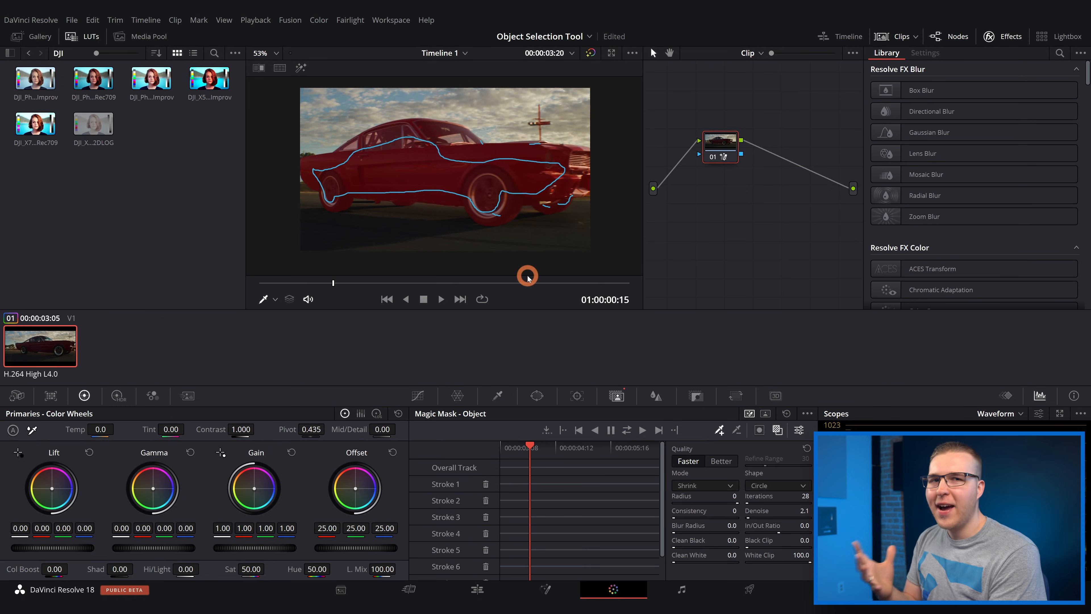
mouse_move(687, 351)
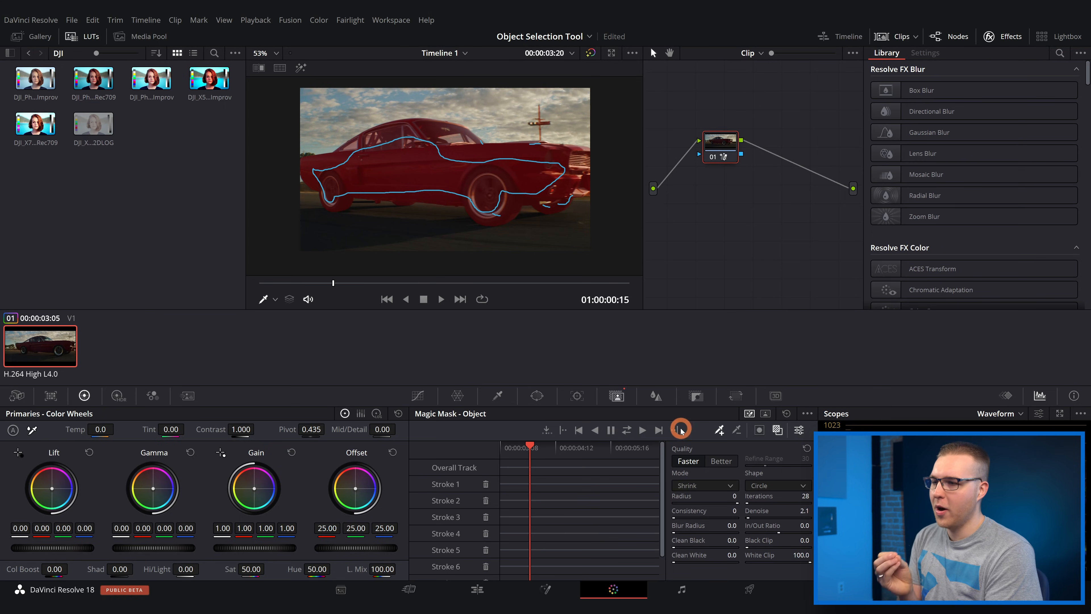
mouse_move(678, 427)
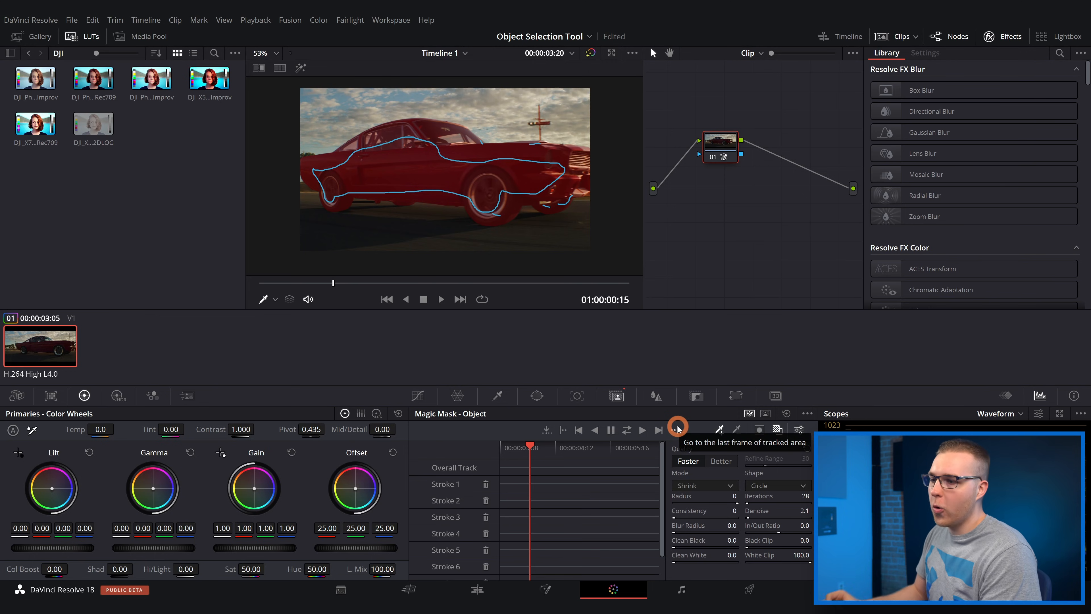
mouse_move(717, 465)
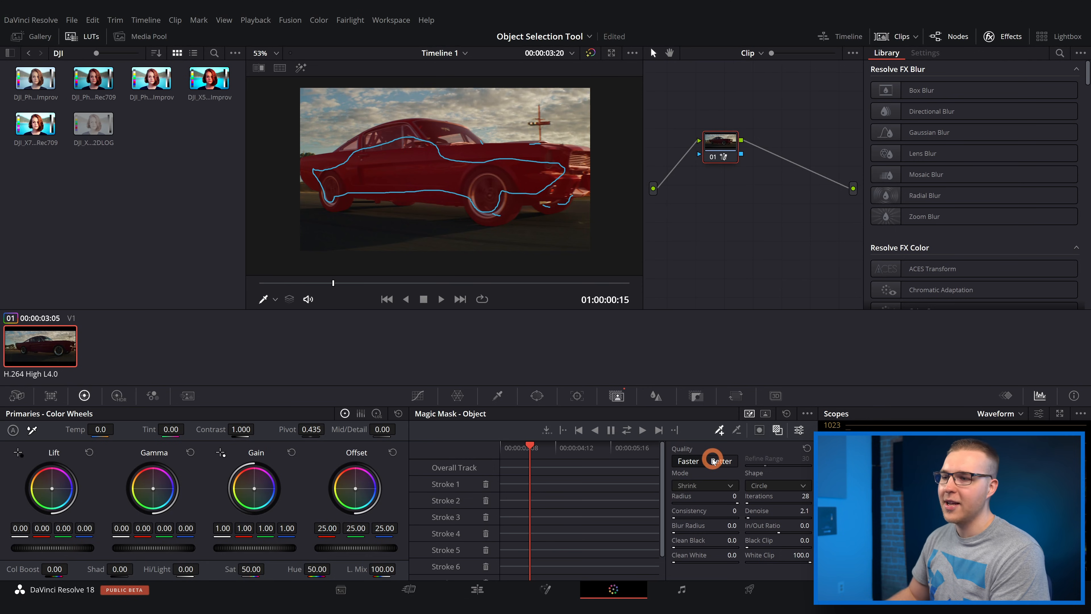
Set mask quality to Better, track the car mask both directions, and play back to check.
click(721, 461)
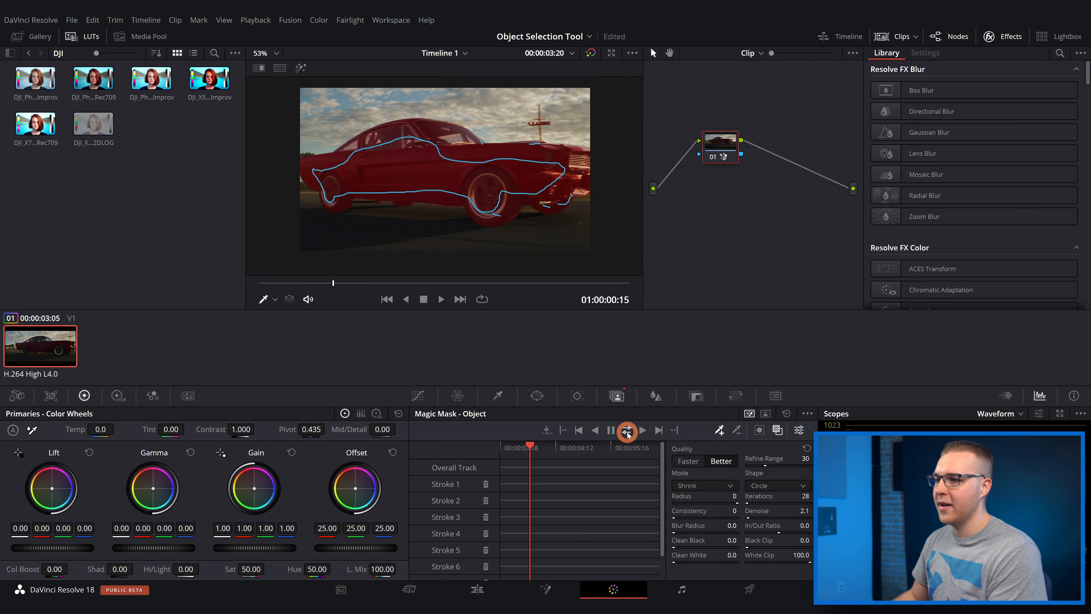
click(626, 431)
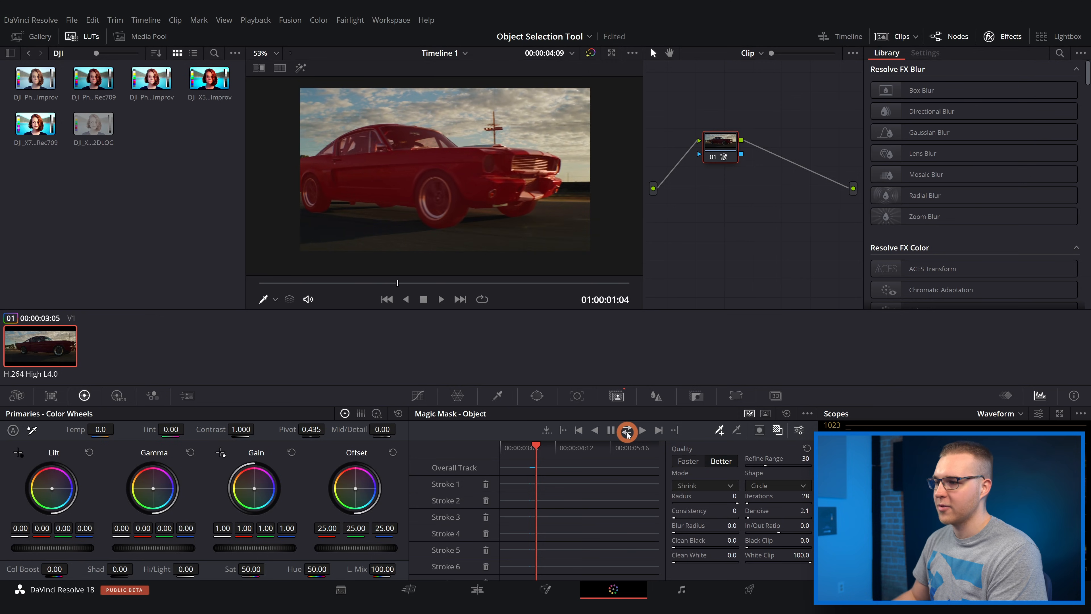
click(625, 430)
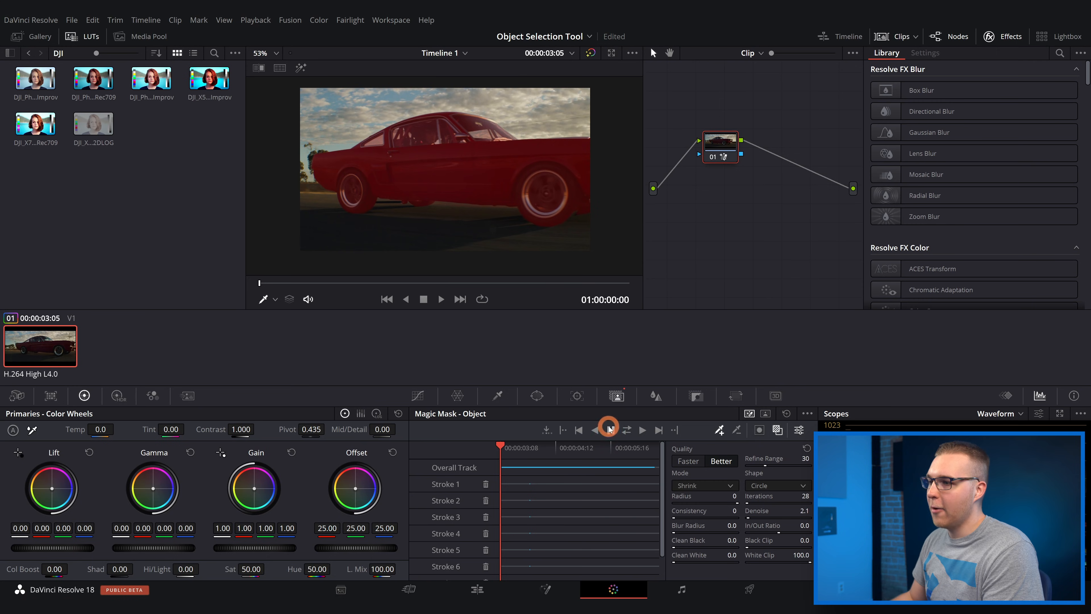
click(607, 430)
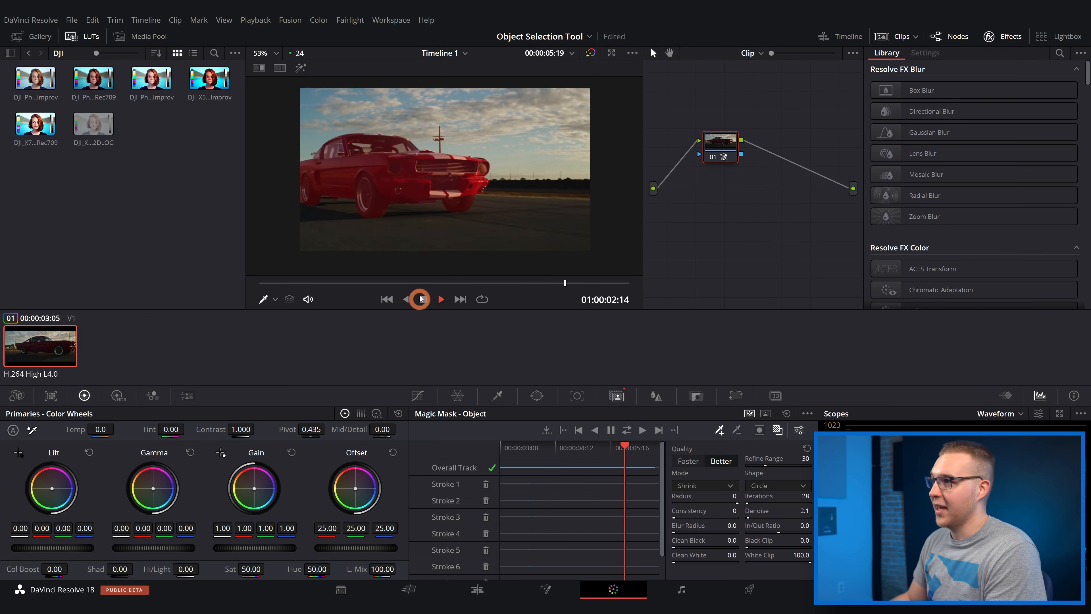
click(405, 298)
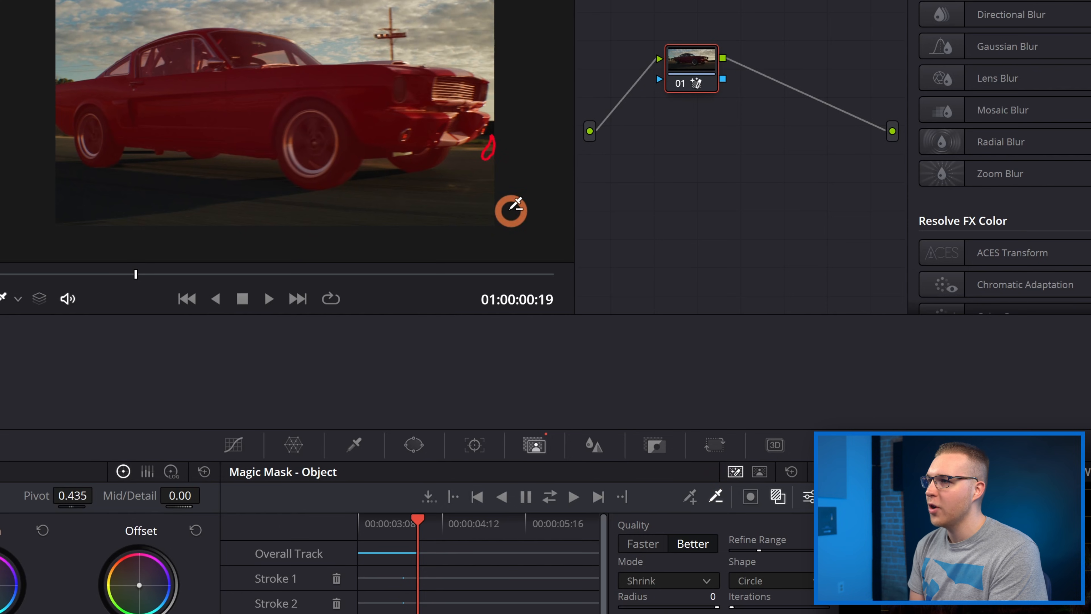
mouse_move(479, 167)
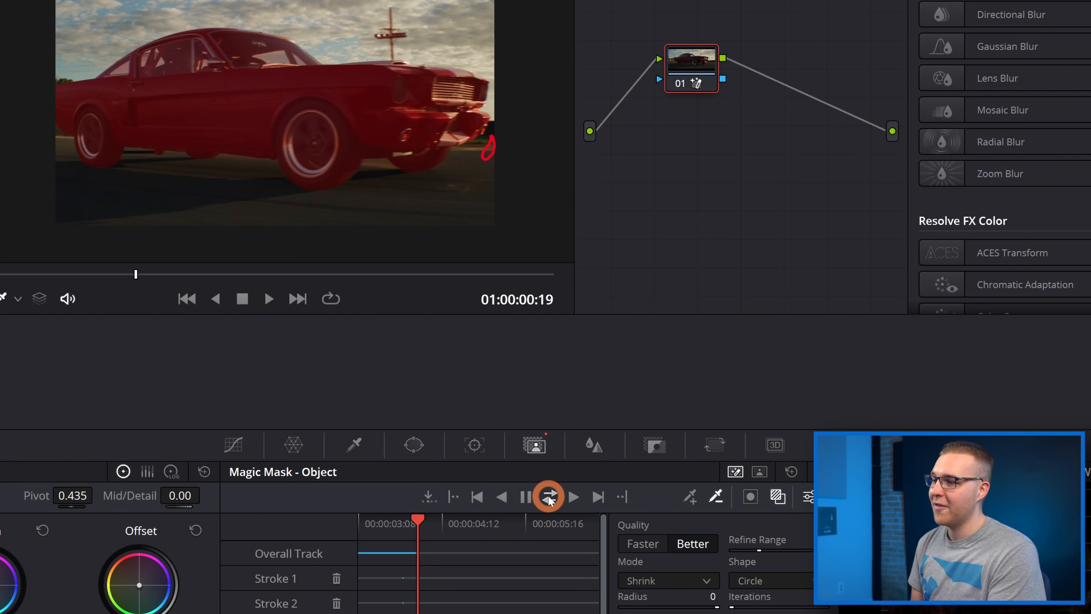
Re-track the car mask after adding the extra front-bumper stroke.
click(548, 496)
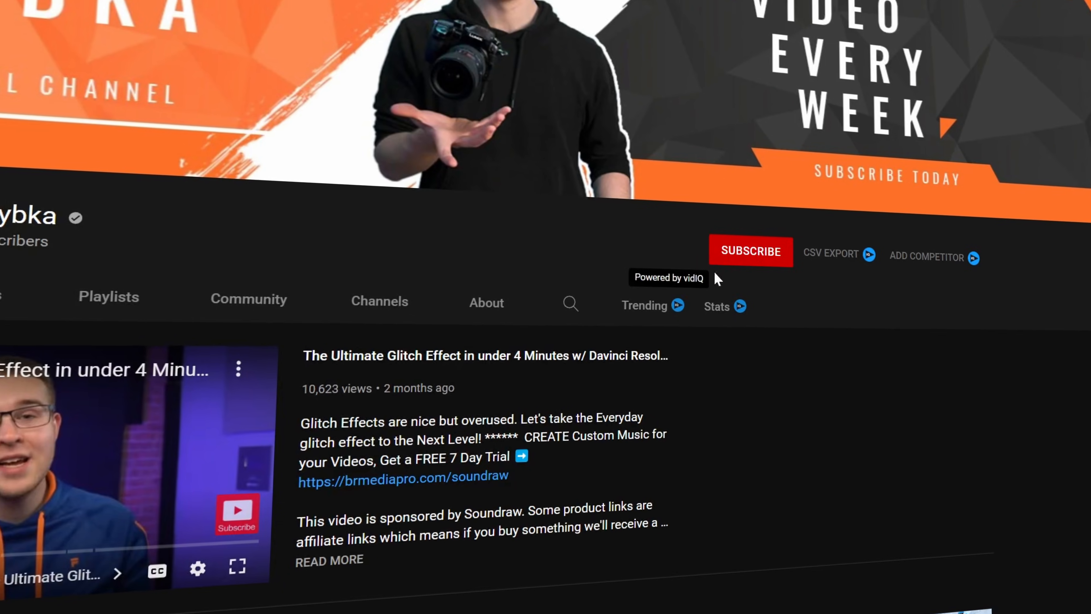
click(750, 251)
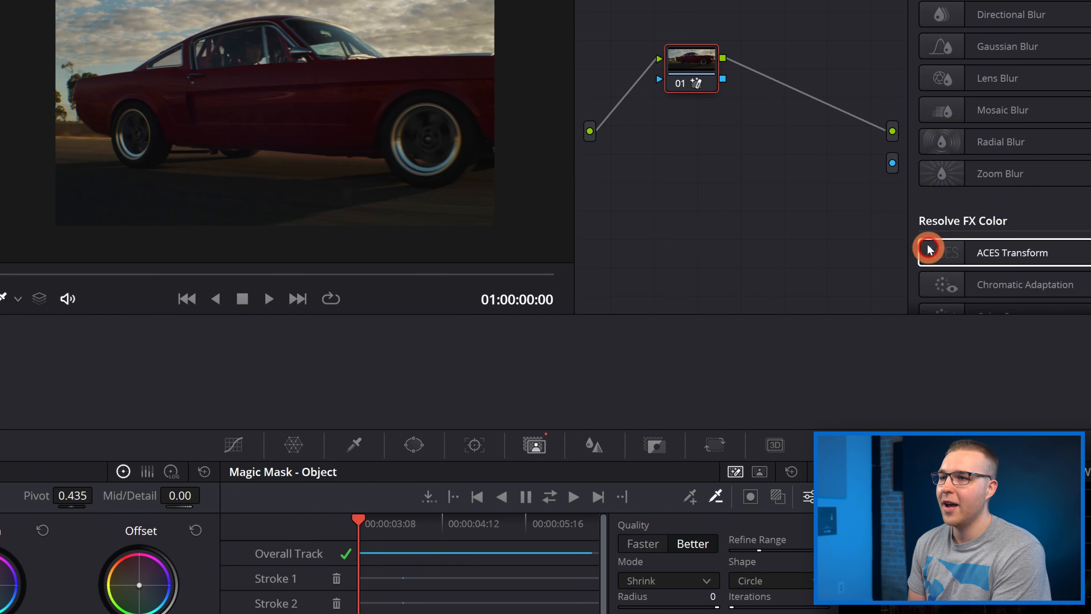
mouse_move(811, 142)
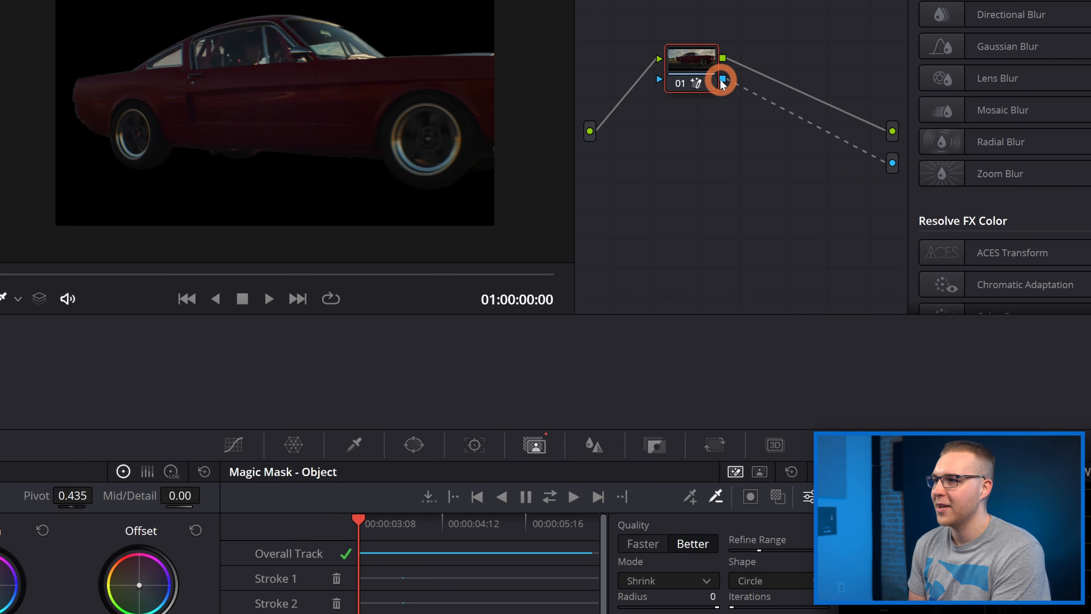
mouse_move(441, 56)
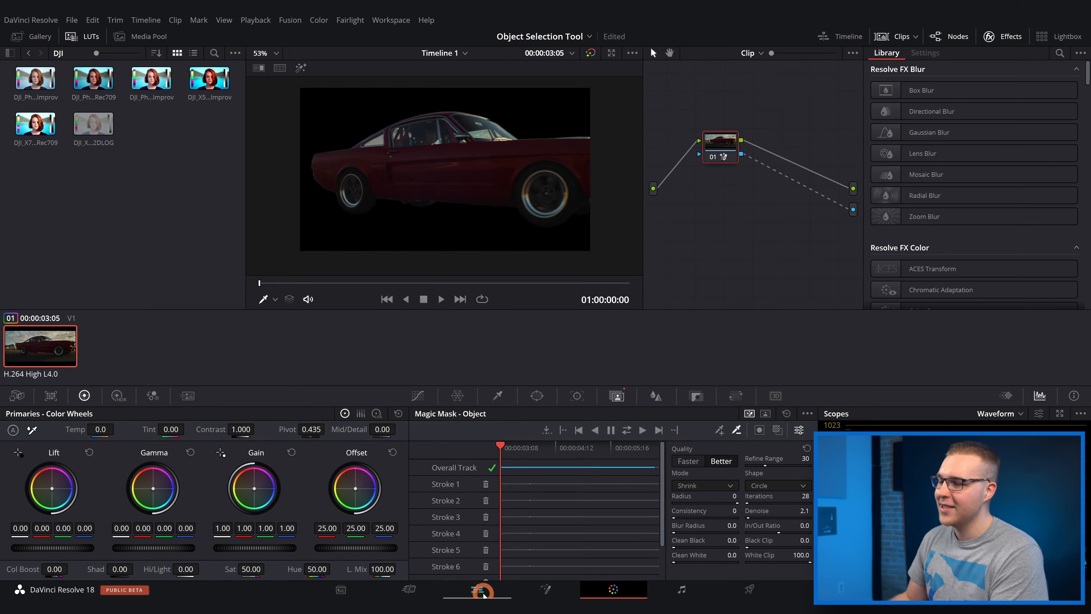
On the Edit page, select the Callout title clip to shift its Position Y to -62.
click(477, 589)
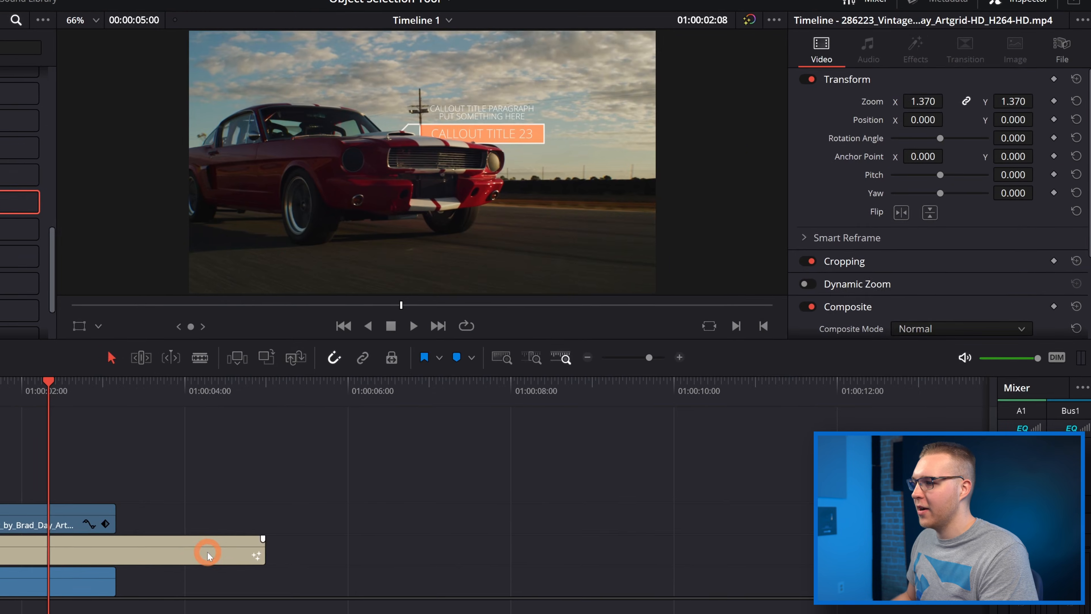
click(133, 553)
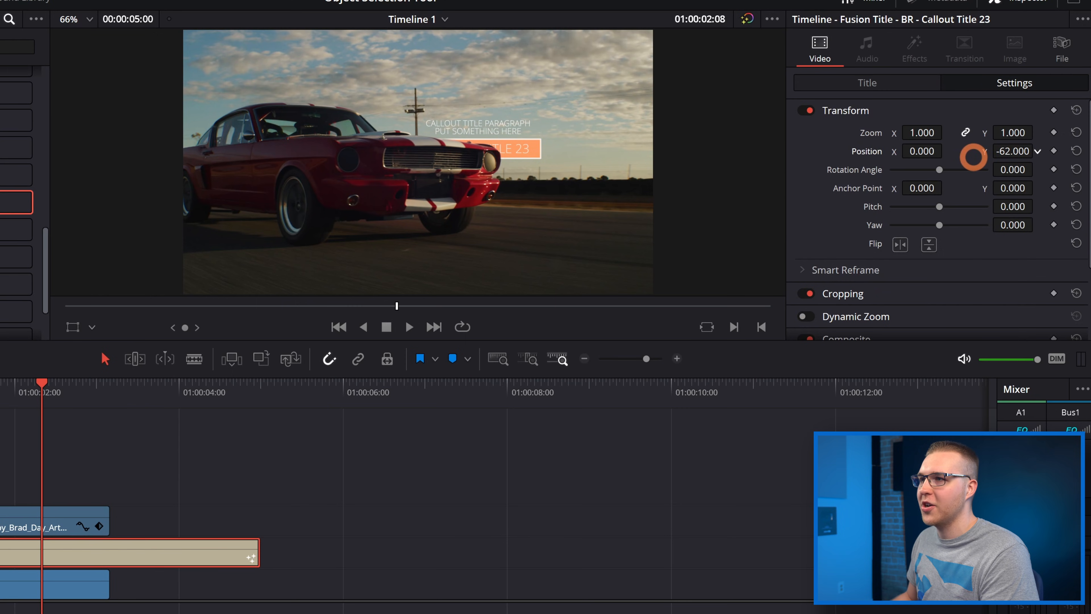
mouse_move(289, 313)
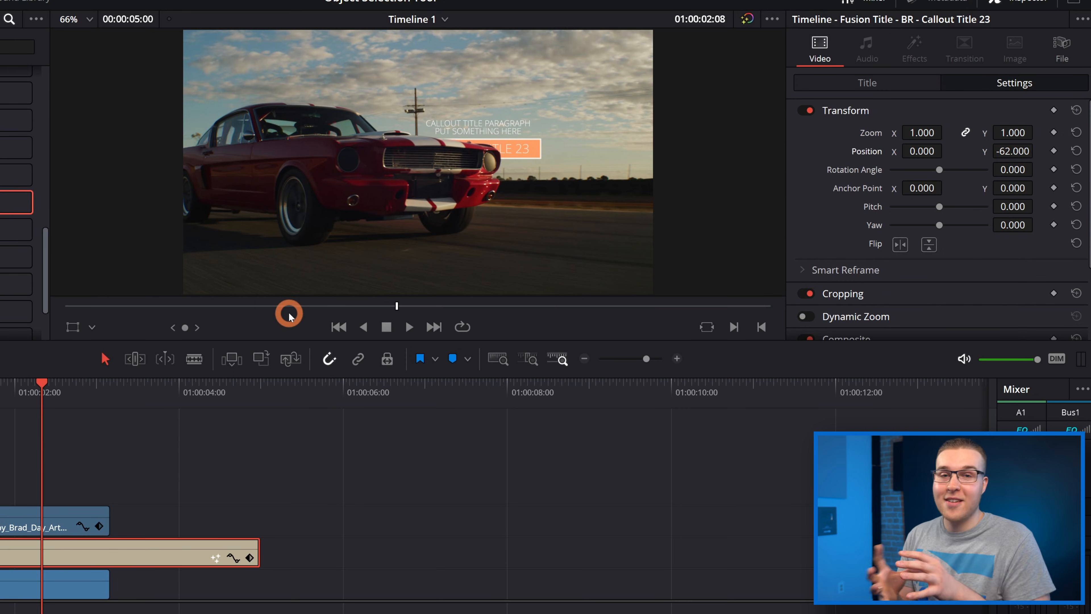